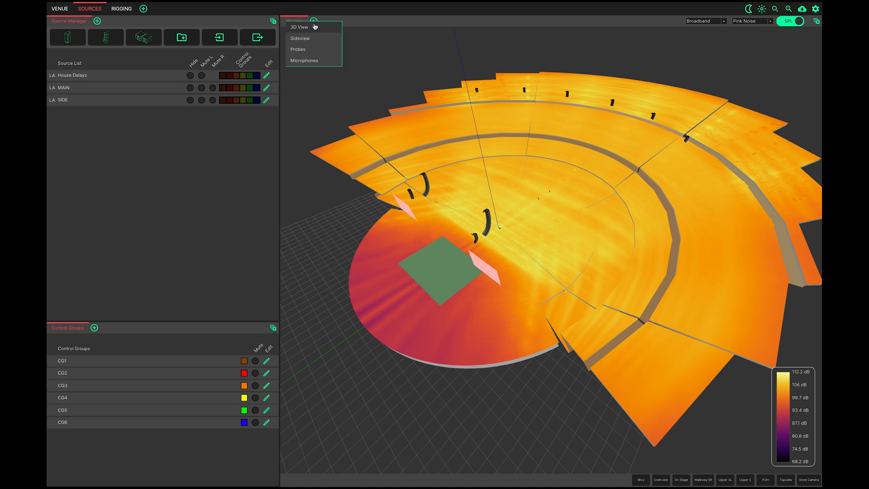
Add a Microphones response view docked below the SPL-mapped 3D view.
left_click(304, 61)
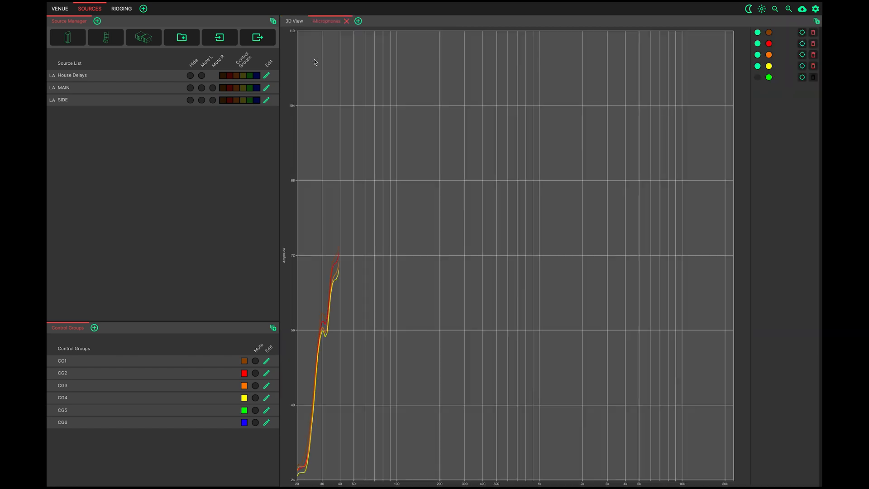
left_click(326, 21)
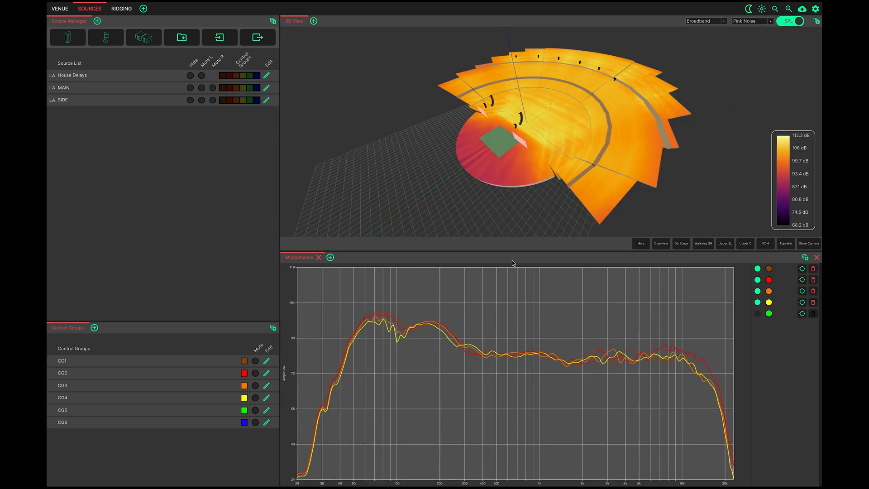
mouse_move(504, 378)
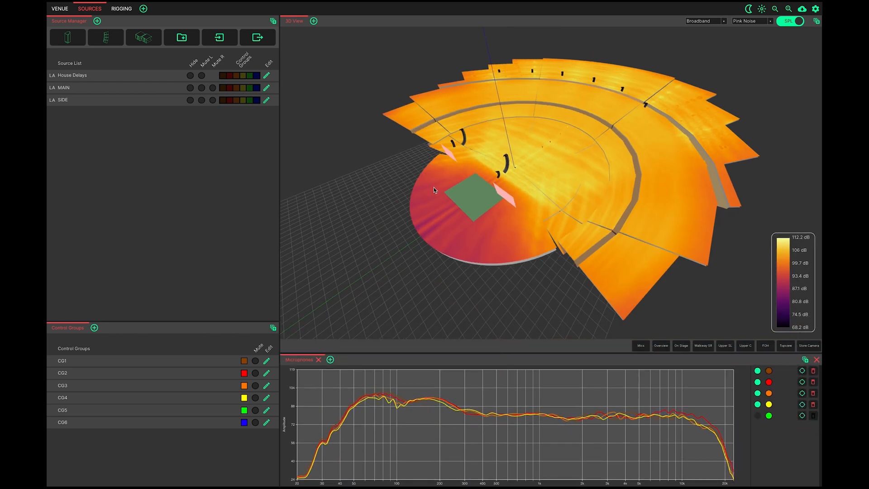
Turn off the SPL map, show extra microphones, mute House Delays left, and reset to Overview camera.
left_click(792, 21)
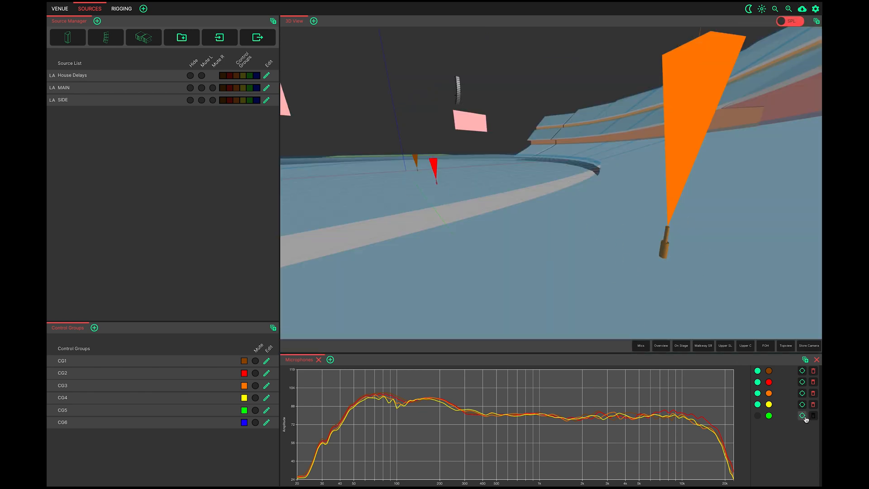
left_click(801, 417)
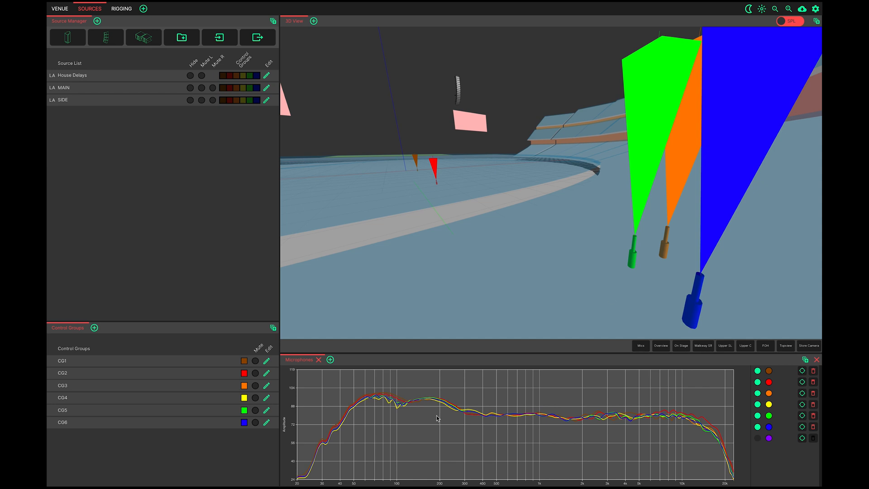
mouse_move(376, 381)
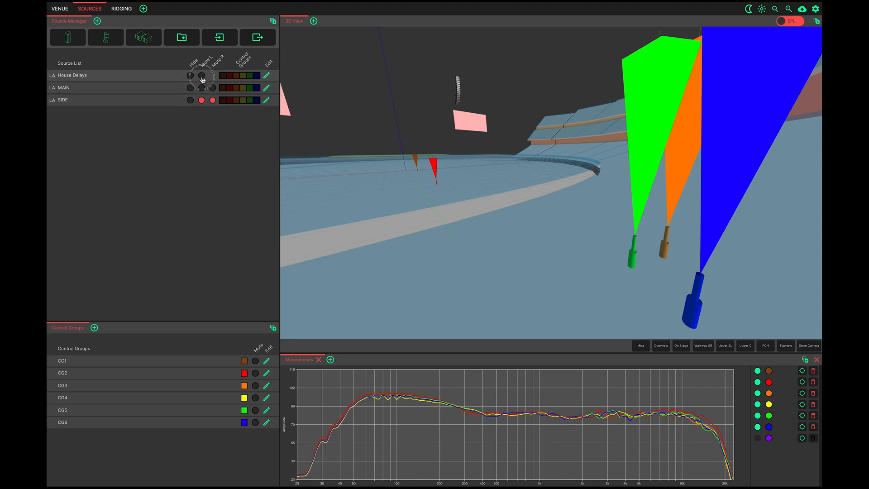
left_click(201, 75)
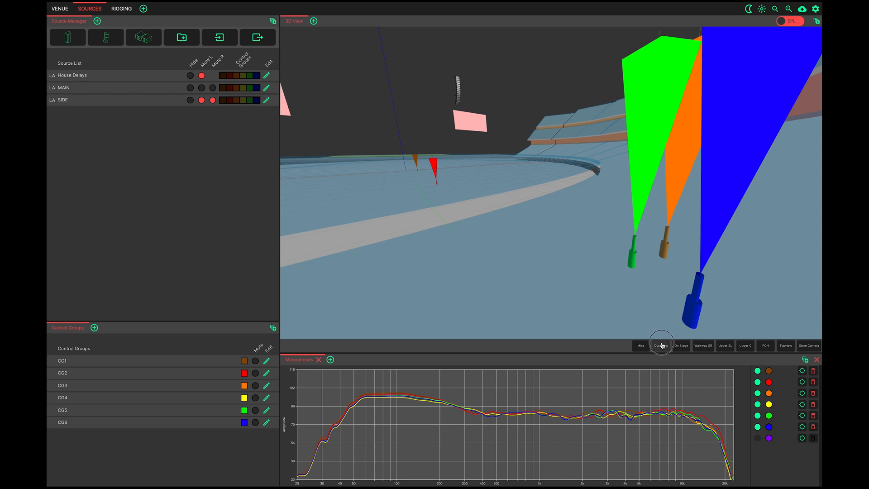
left_click(660, 345)
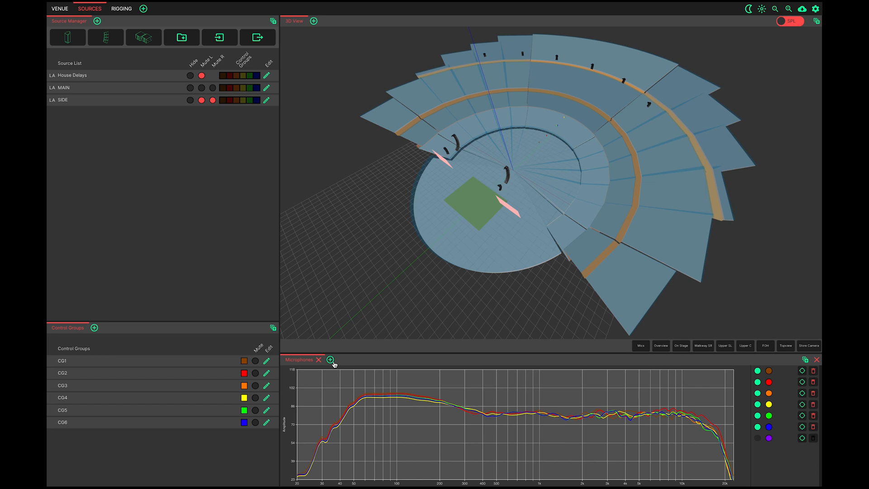
Open a new Probes response view beside the Microphones panel via the command search.
left_click(318, 359)
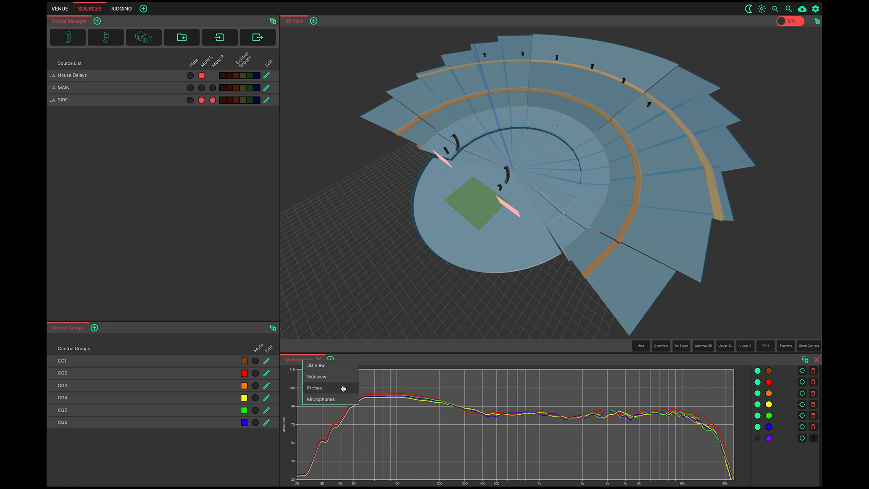
mouse_move(376, 297)
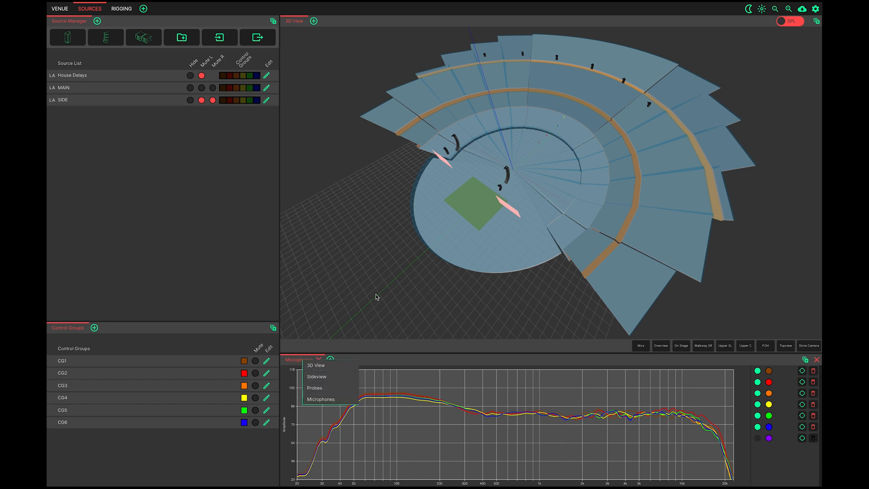
left_click(321, 399)
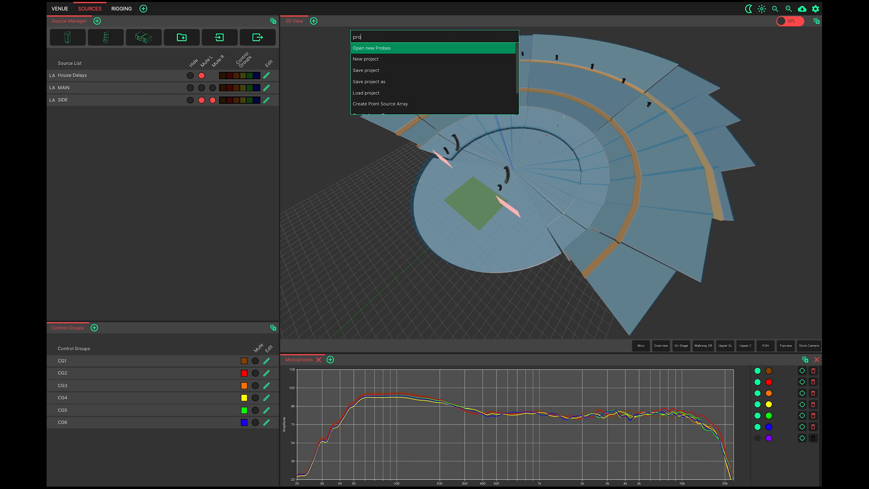
left_click(371, 48)
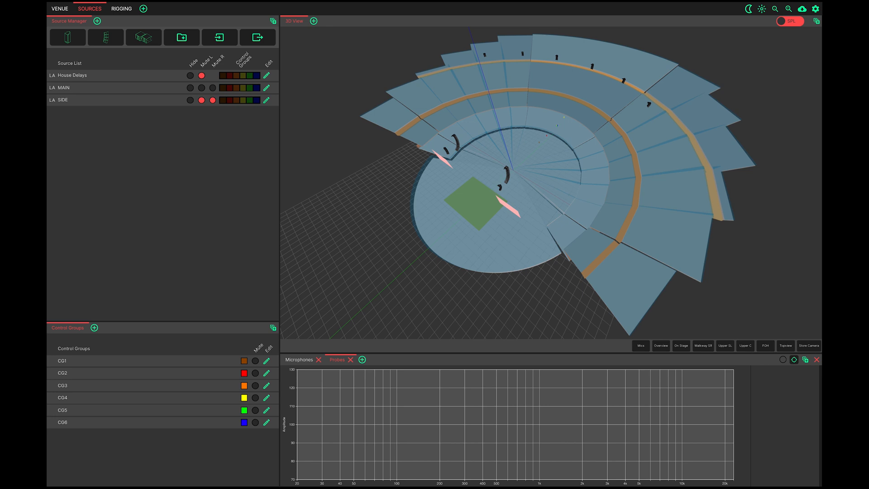
Run Open new Sideview from the command search ('si') to show vertical coverage rays.
left_click(313, 21)
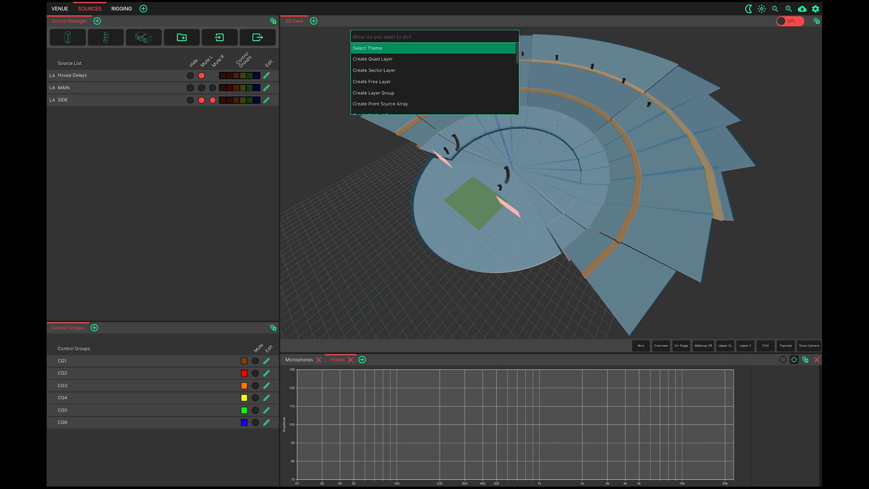
type("si")
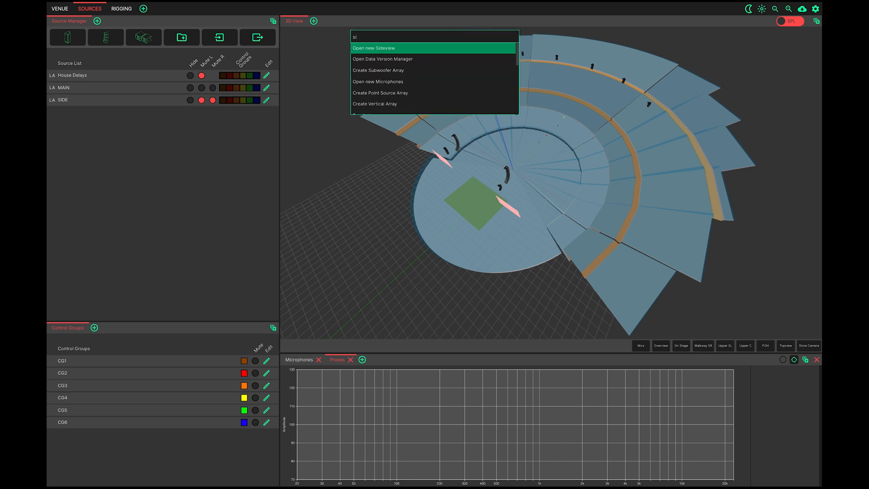
left_click(375, 48)
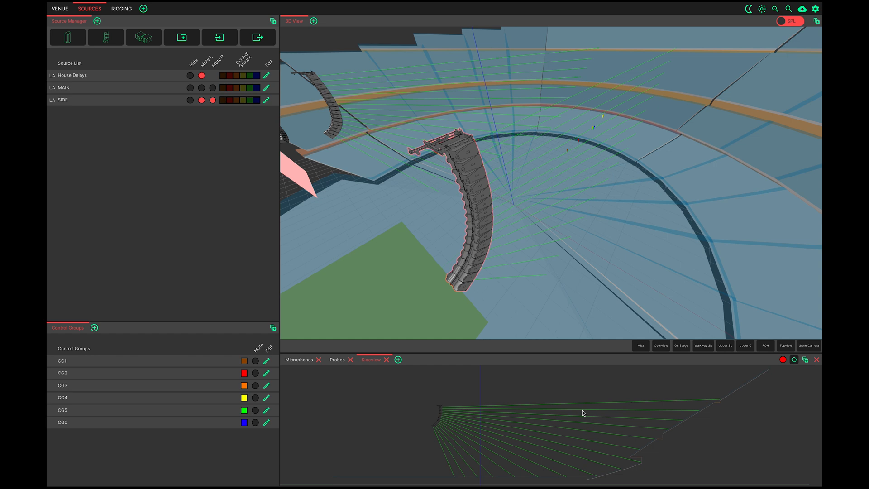
mouse_move(538, 263)
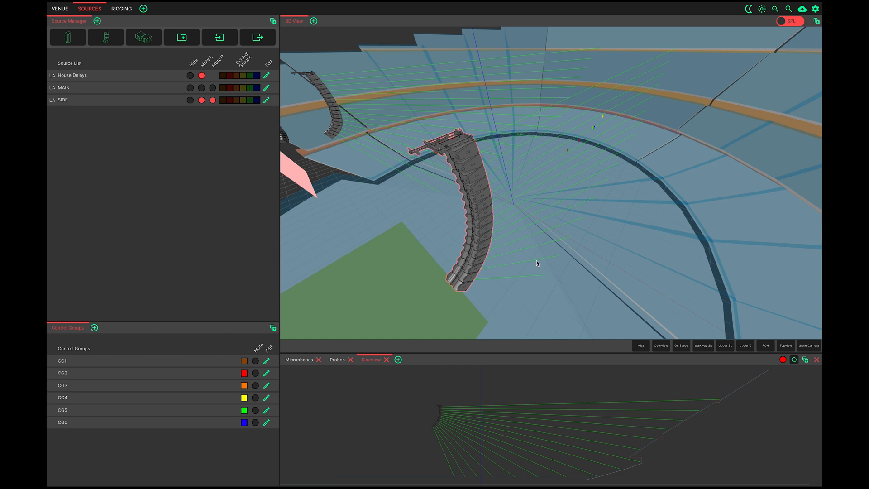
mouse_move(618, 81)
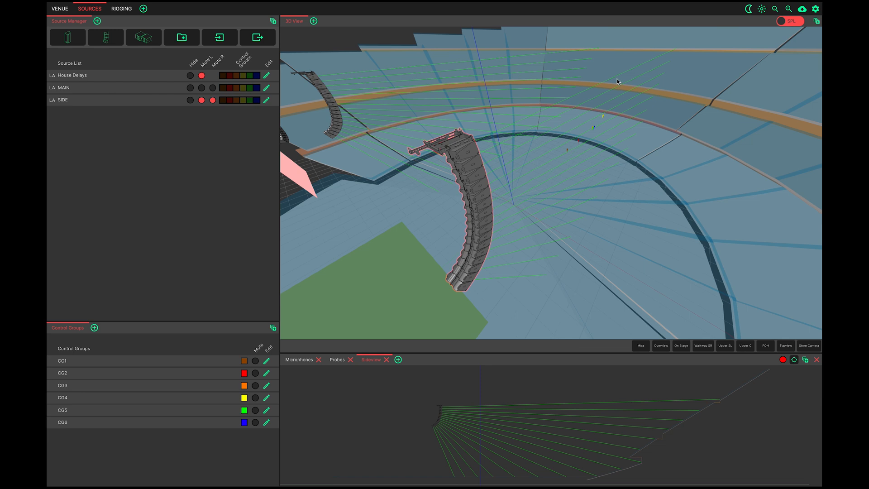
mouse_move(542, 284)
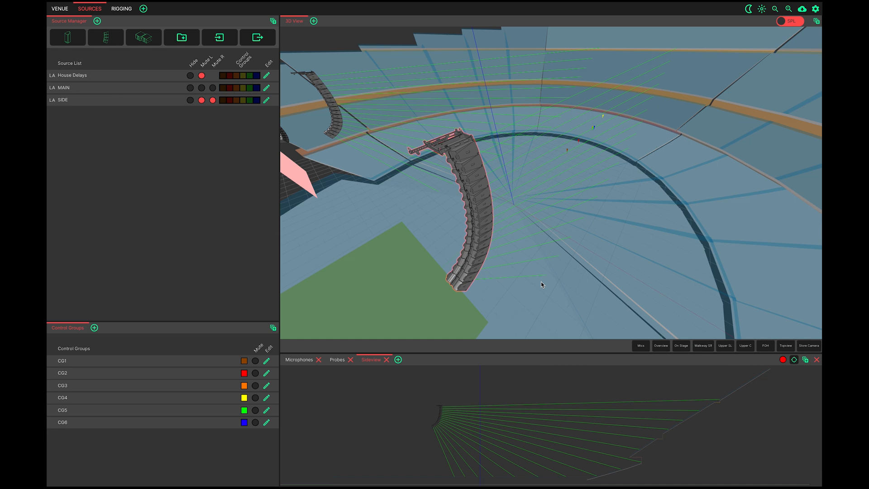
mouse_move(516, 284)
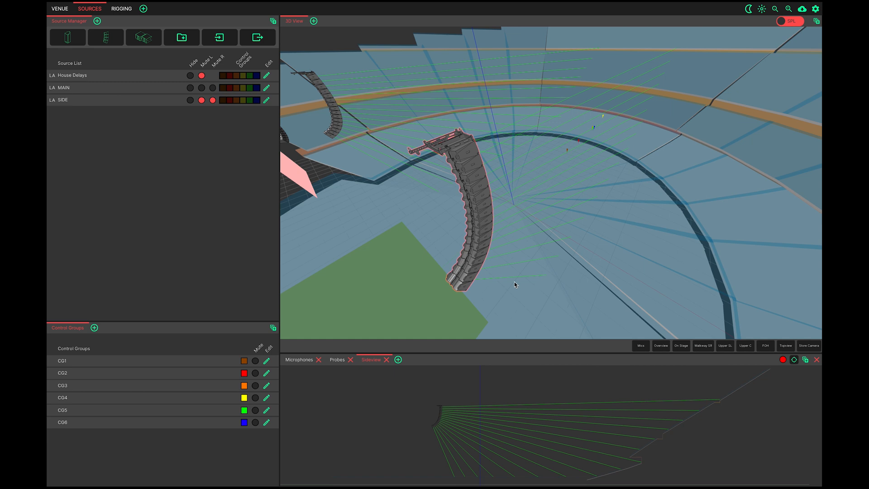
Calculate the eleven probe responses, unmute SIDE left and right, and return to Microphones.
left_click(337, 360)
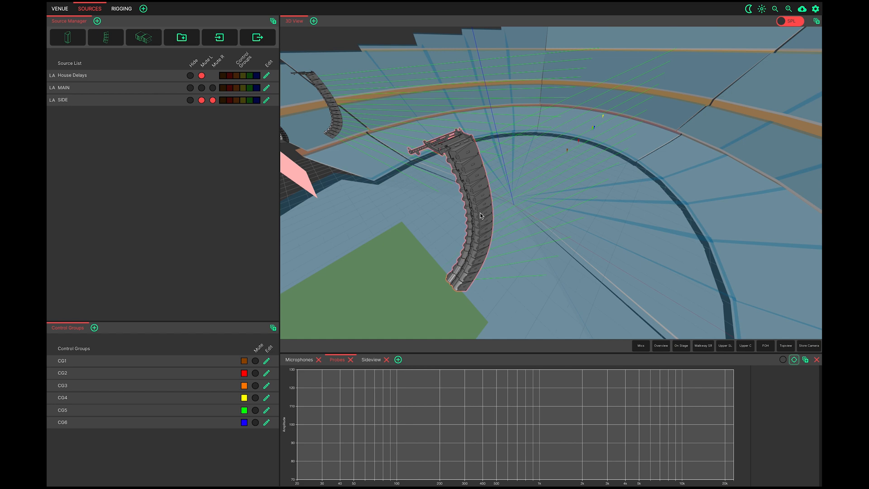
left_click(300, 359)
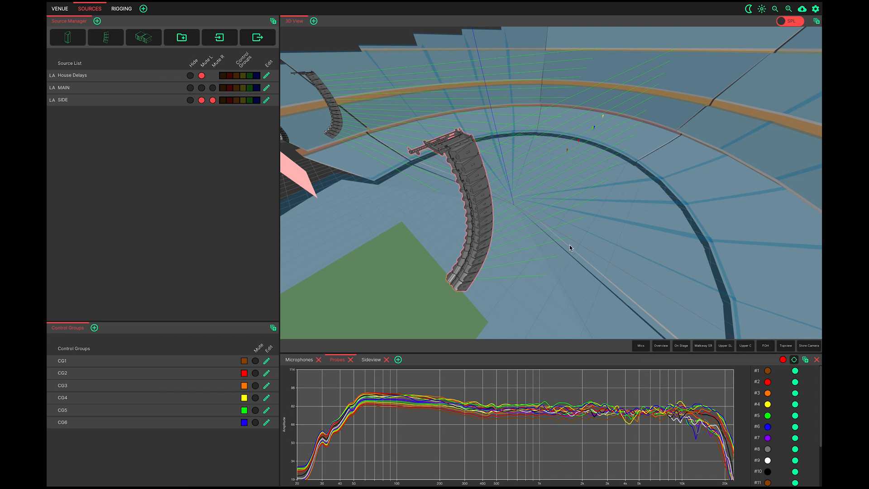
mouse_move(611, 182)
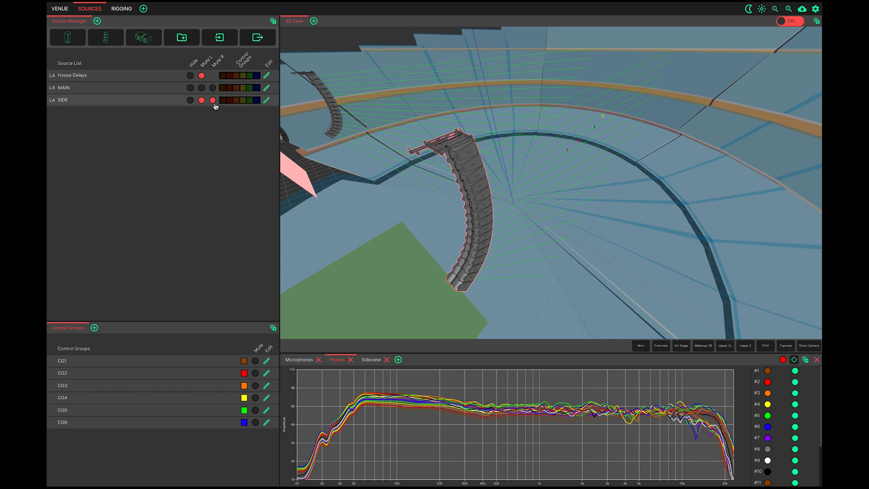
left_click(202, 99)
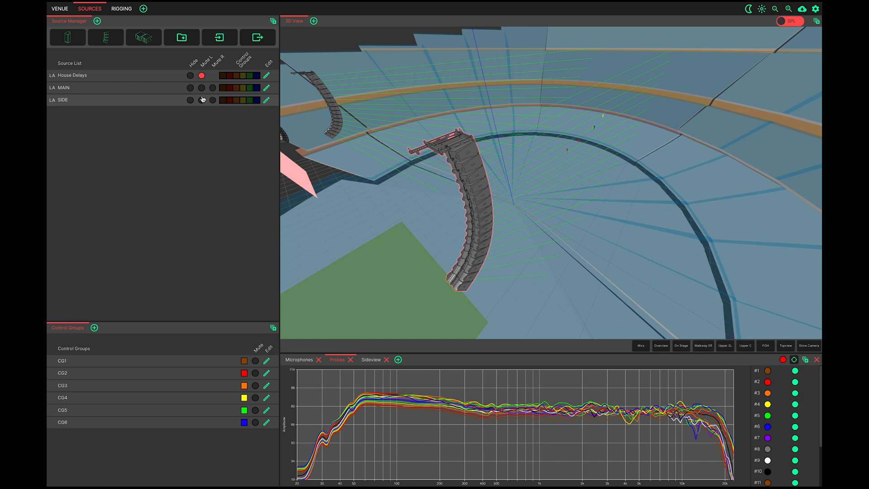
left_click(201, 75)
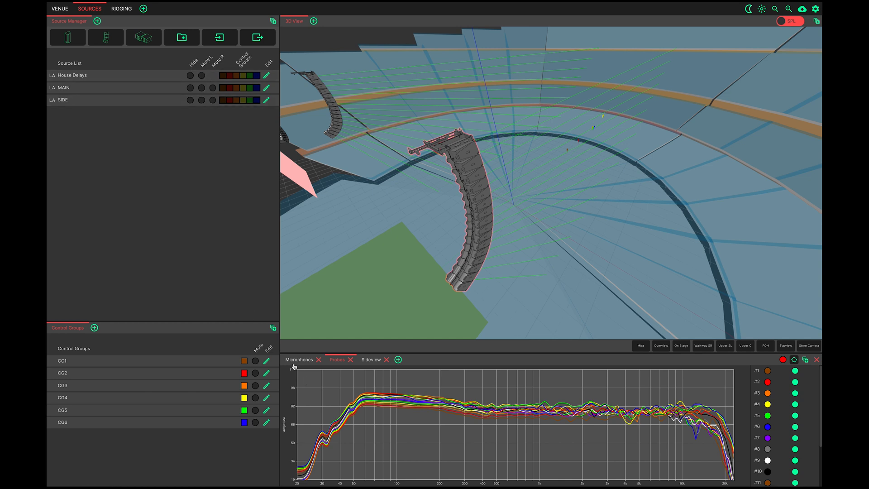
left_click(337, 360)
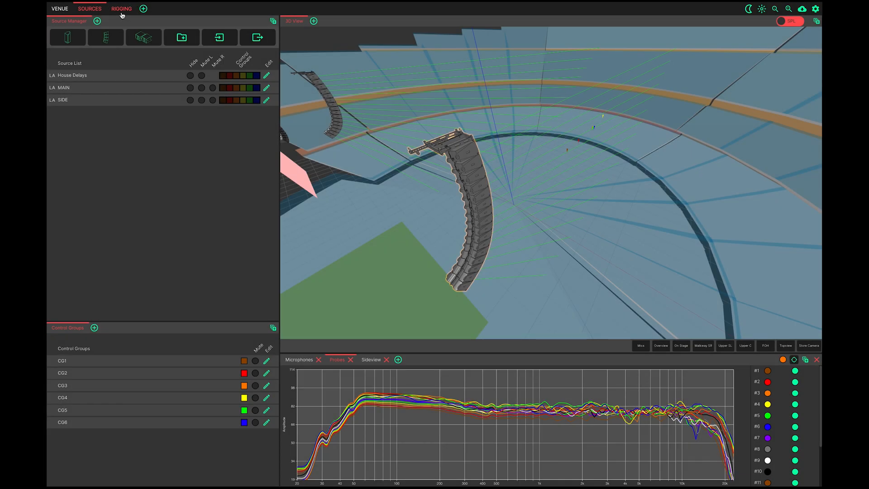
Switch to the RIGGING page with source list, sideview, topview and venue overview.
left_click(120, 8)
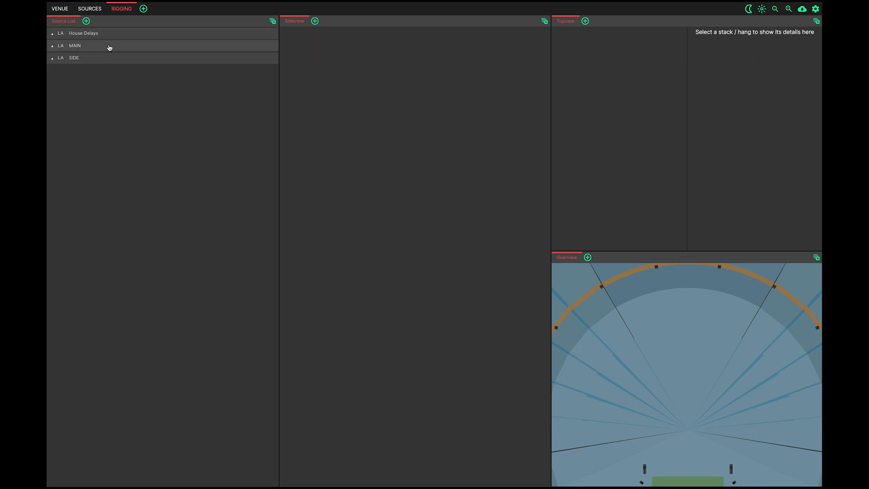
mouse_move(113, 45)
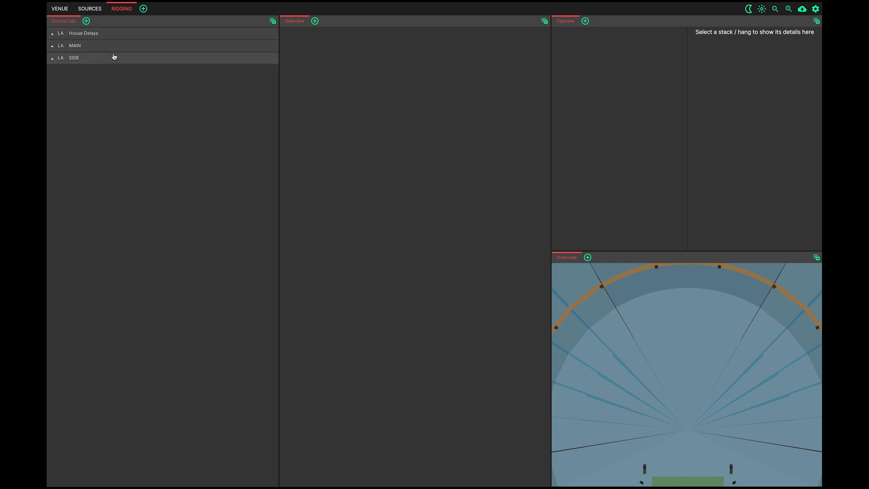
Expand the sources, show the 5x then 4x House Delays array, and select Stack 6's pickpoints.
left_click(53, 32)
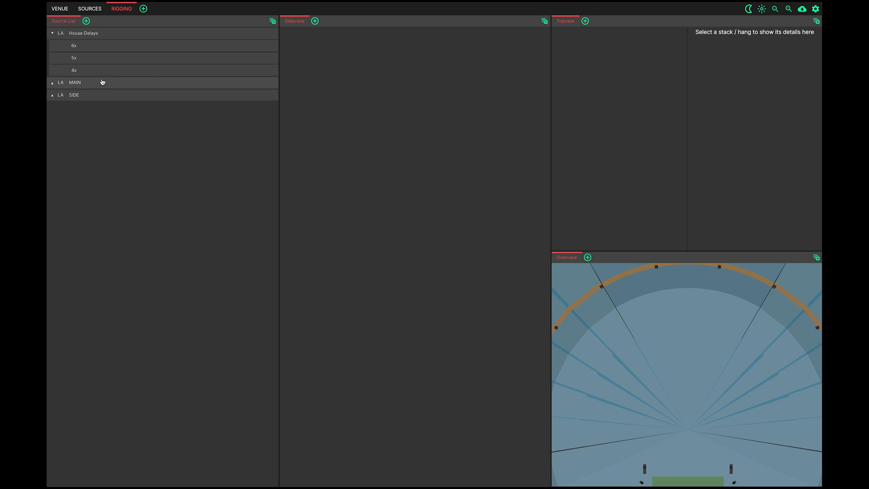
left_click(52, 83)
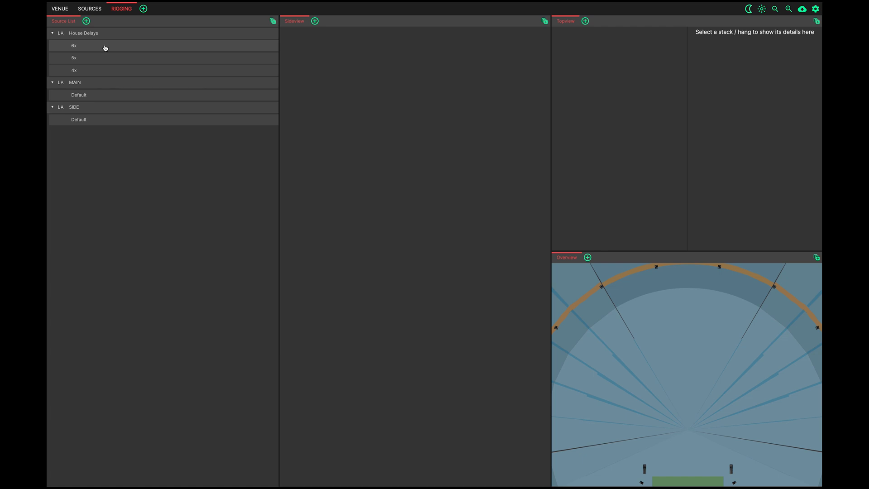
left_click(74, 58)
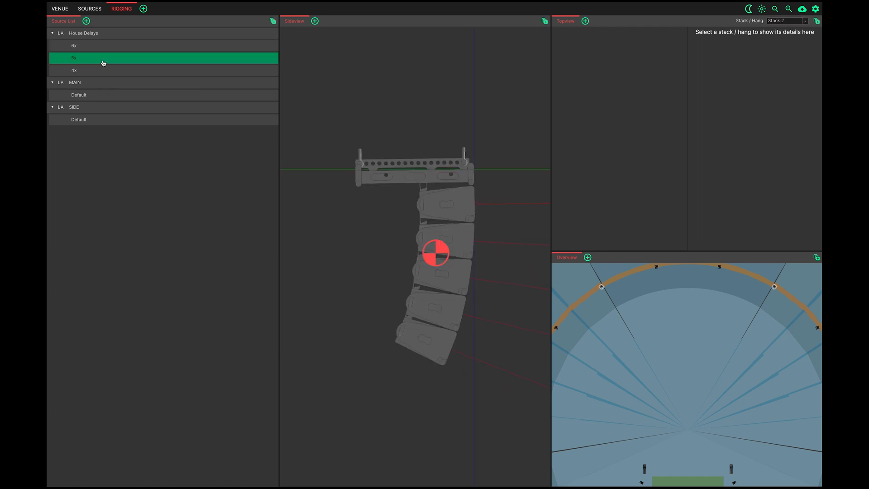
left_click(73, 69)
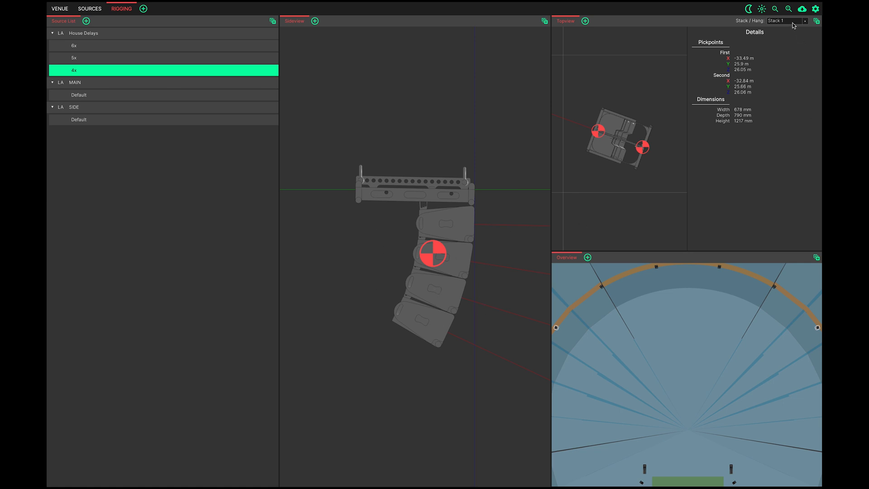
left_click(786, 21)
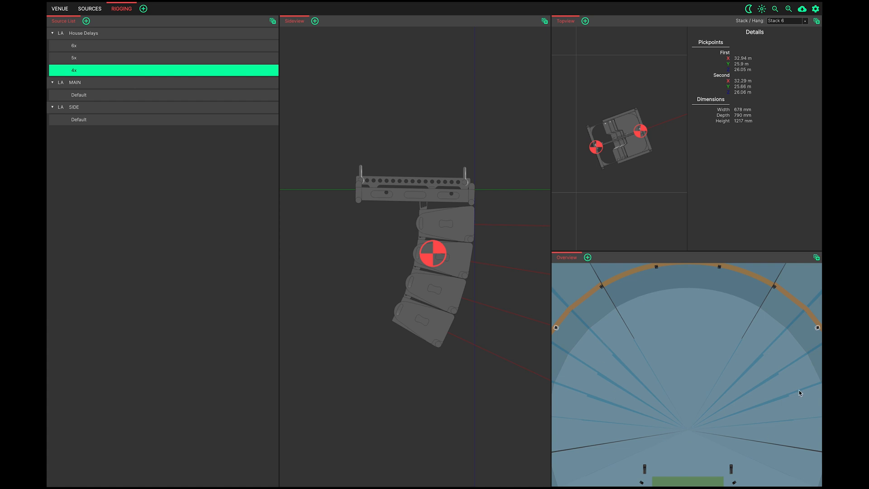
mouse_move(558, 331)
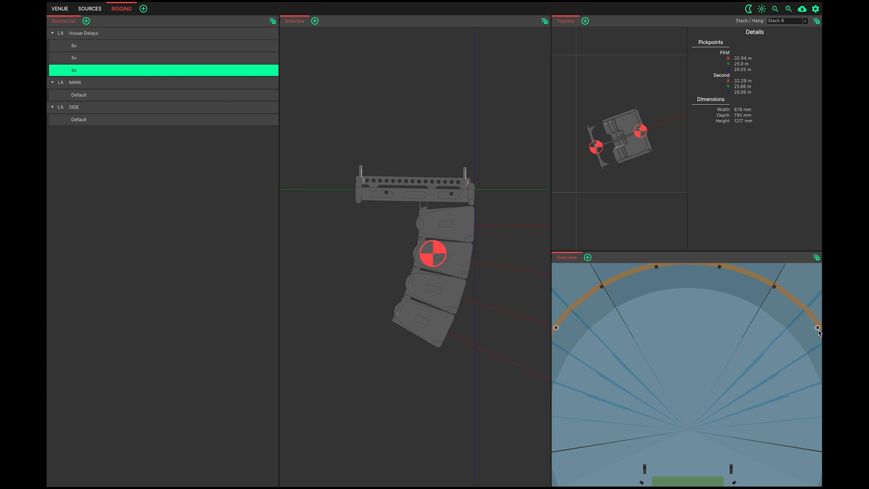
Show the 5x House Delays array in the sideview again.
left_click(163, 58)
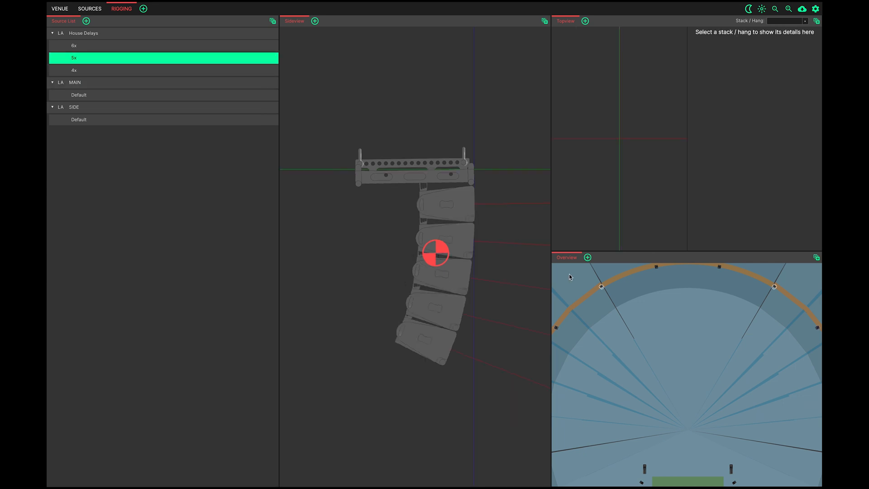
mouse_move(777, 293)
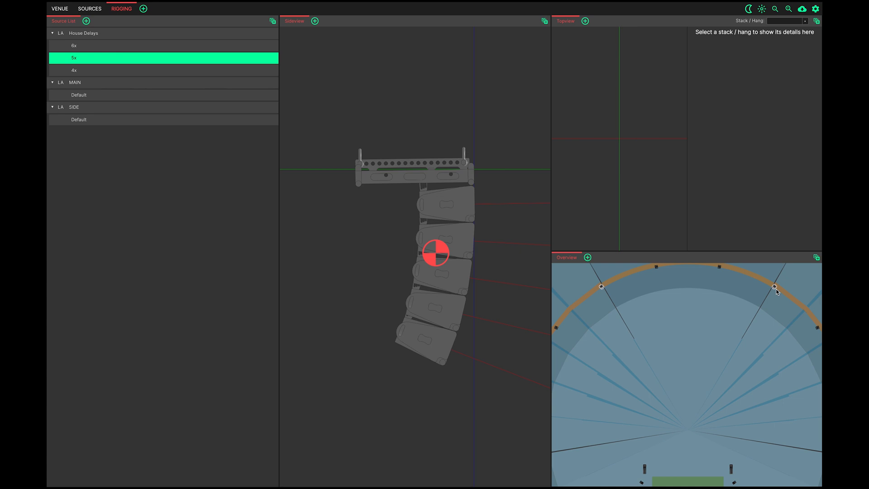
mouse_move(476, 206)
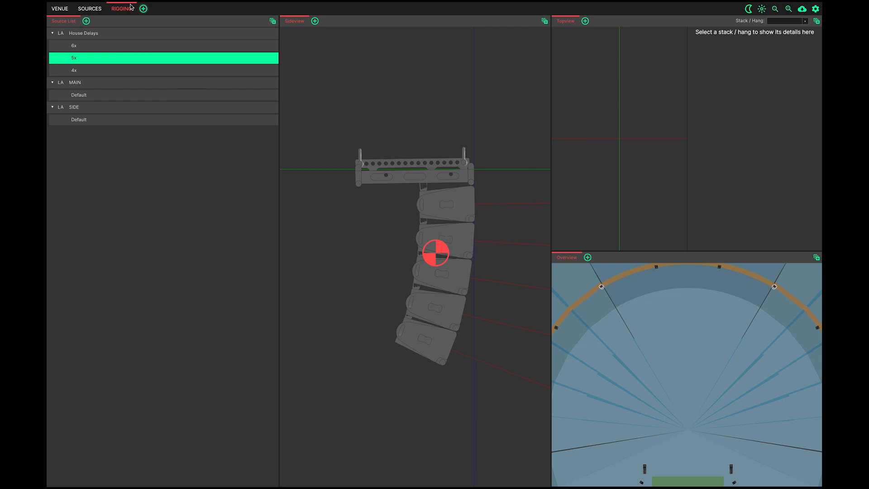
mouse_move(144, 15)
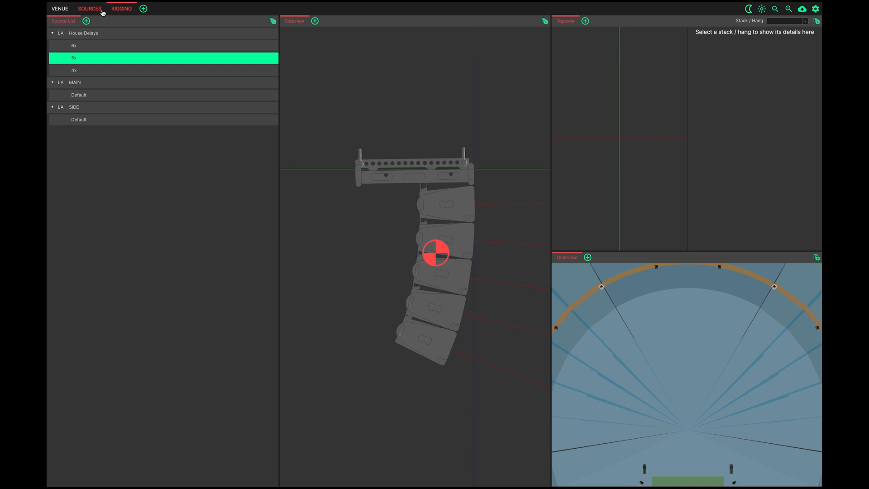
Create a new custom page named CALIBRATION.
left_click(143, 8)
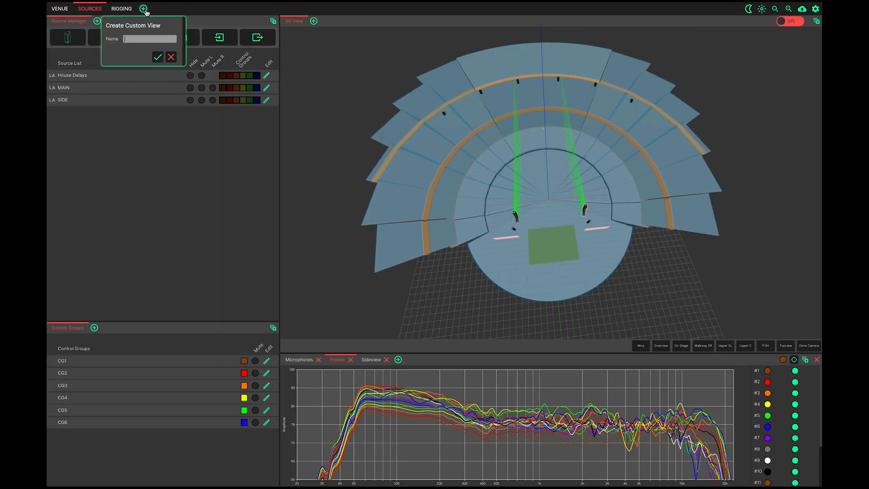
type("CALIBRATIO")
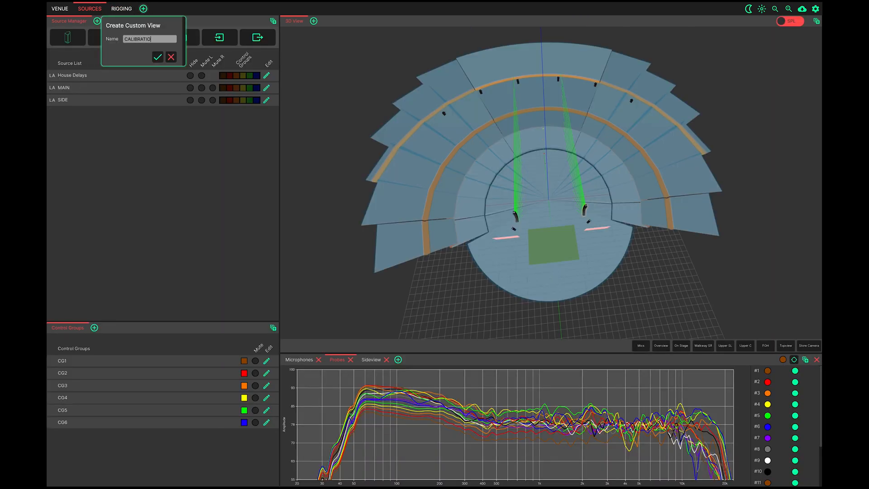
left_click(157, 57)
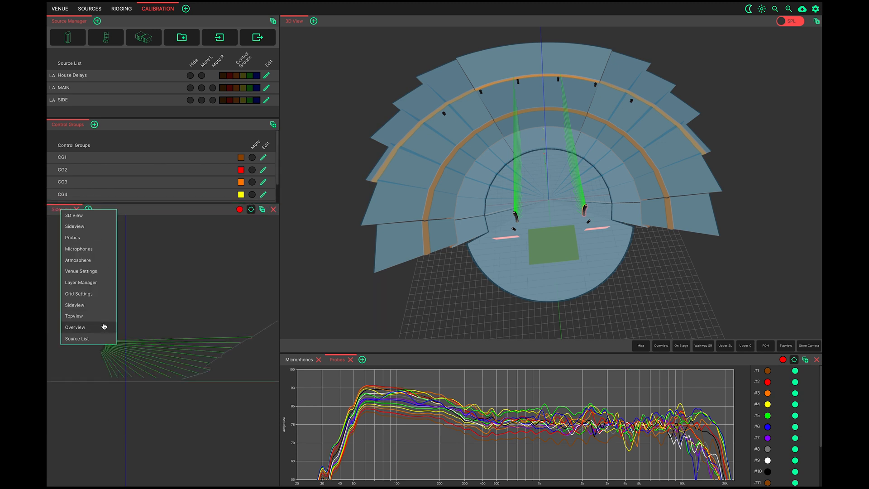
Add a Topview panel and an Atmosphere tab, then bring the Source Manager back to front.
left_click(74, 316)
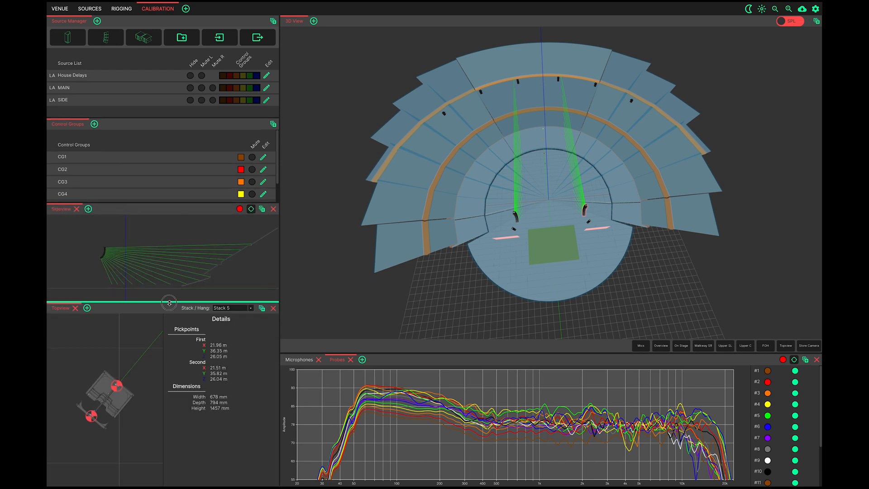
left_click(97, 21)
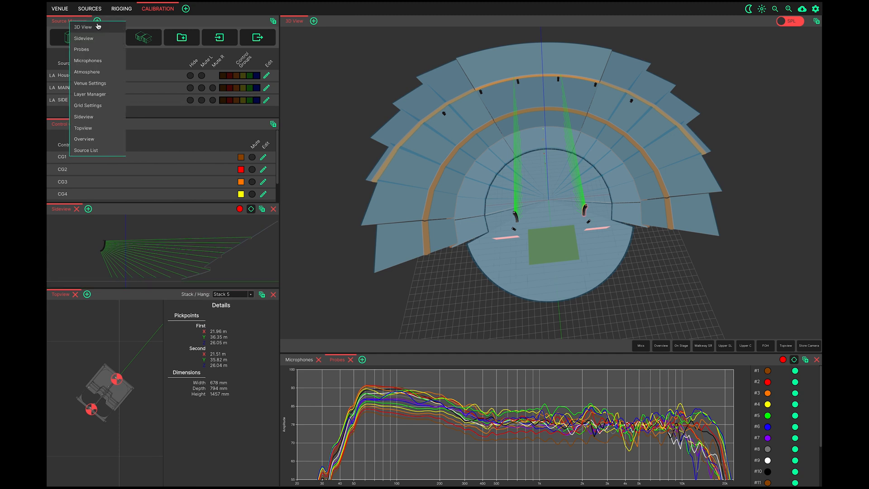
left_click(87, 72)
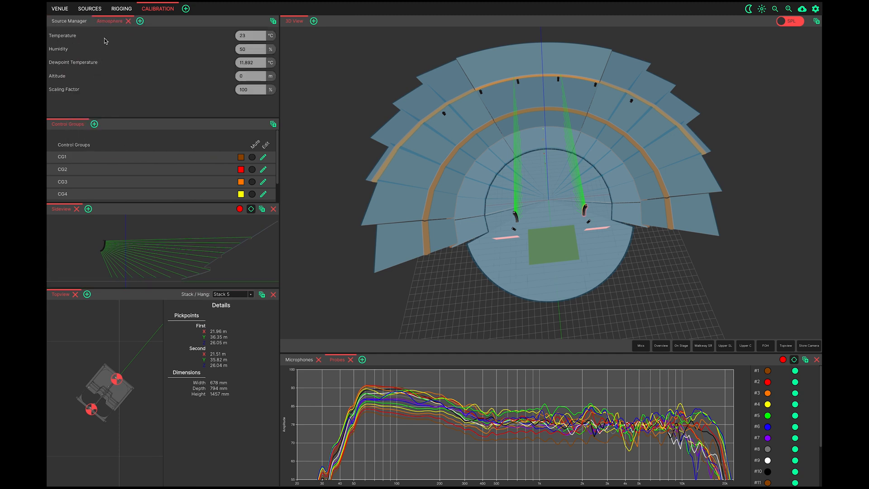
left_click(68, 21)
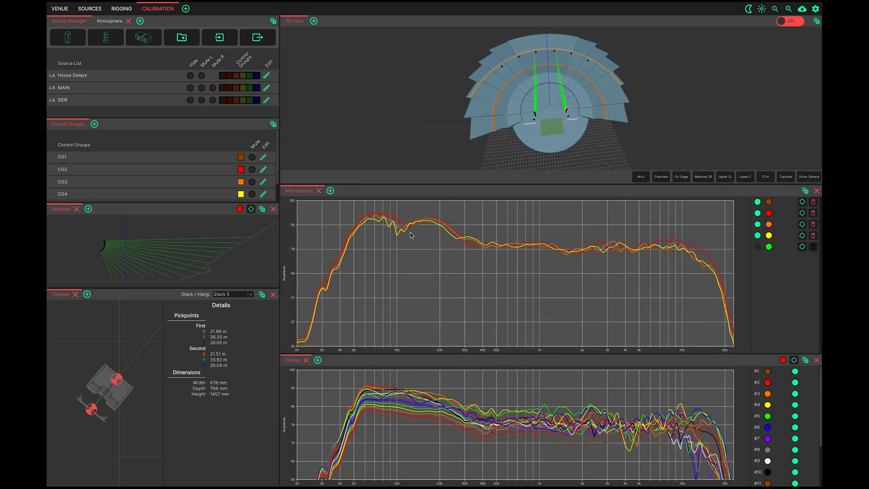
Add a second 3D view beside Microphones mapped at 63 Hz, and enable broadband SPL in the main 3D view.
left_click(339, 191)
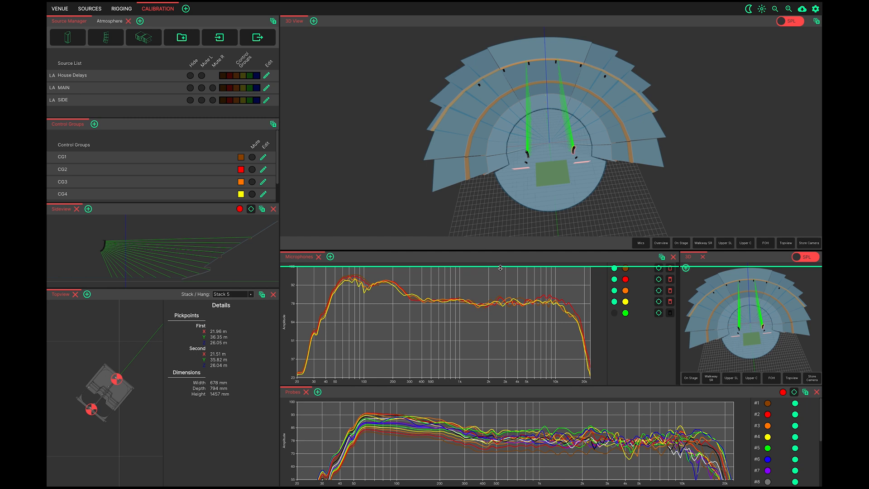
left_click(773, 272)
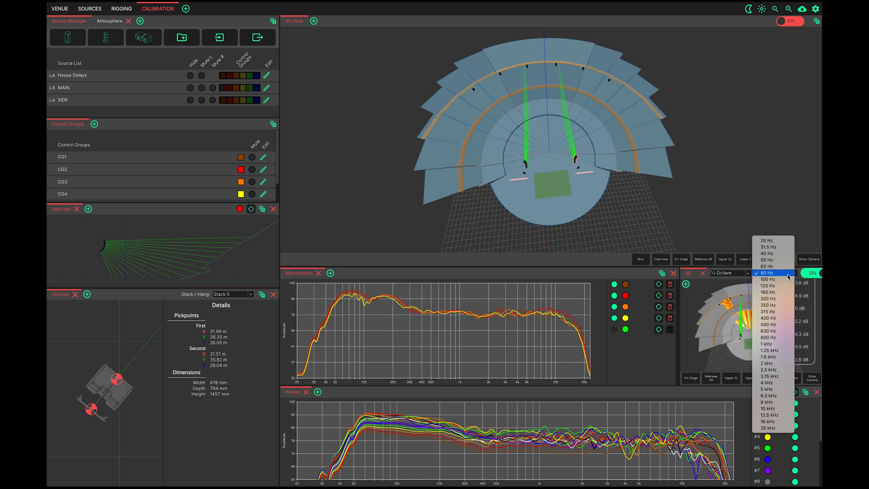
left_click(766, 266)
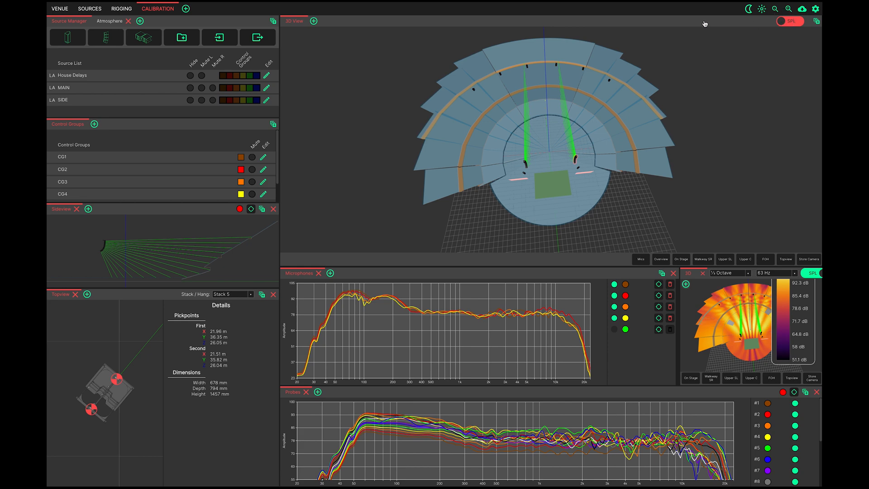
left_click(789, 21)
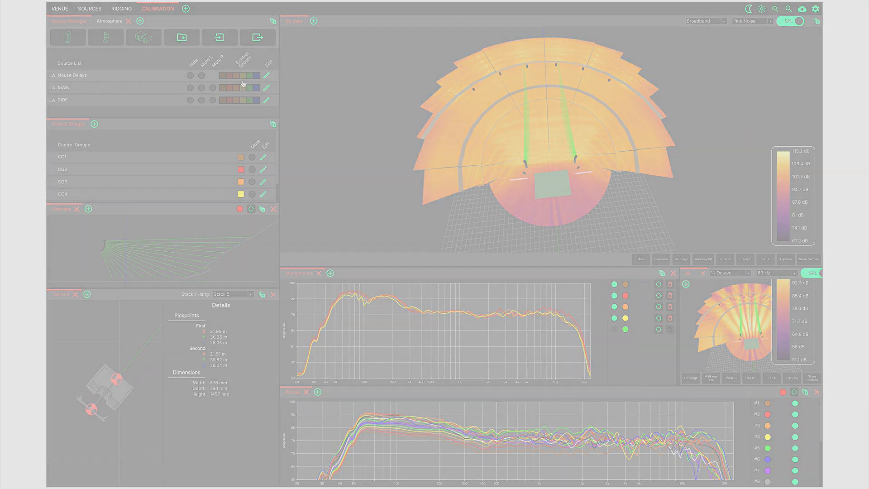